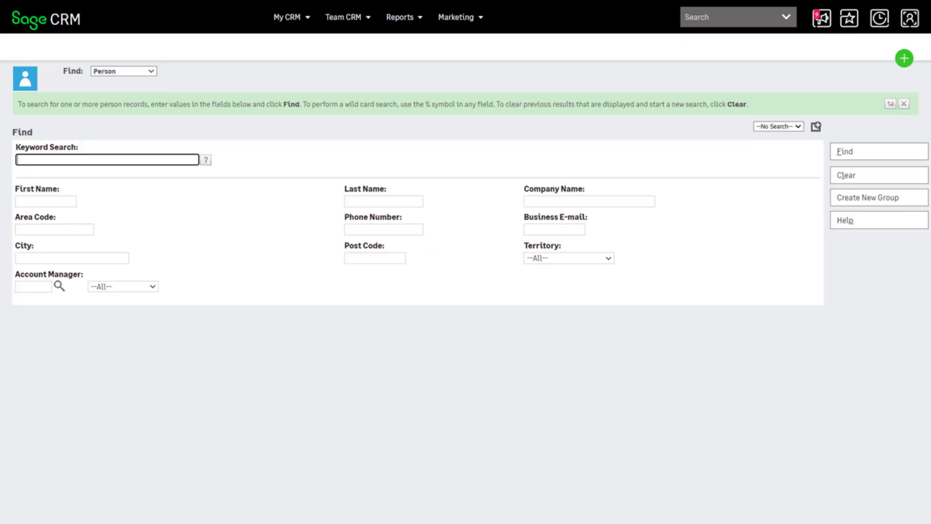
# Step: Open the Person Search Screen definition from Administration > Customisation > Person screens
pyautogui.click(916, 18)
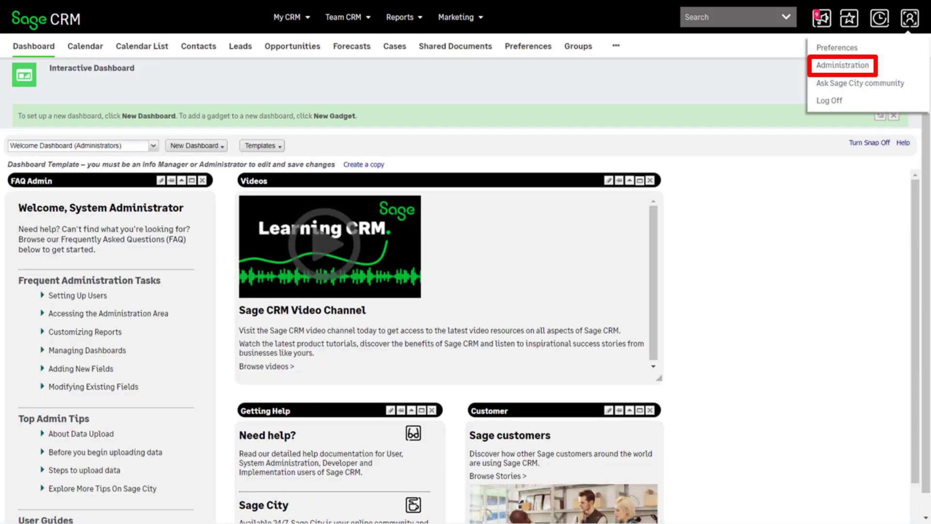
pyautogui.click(842, 65)
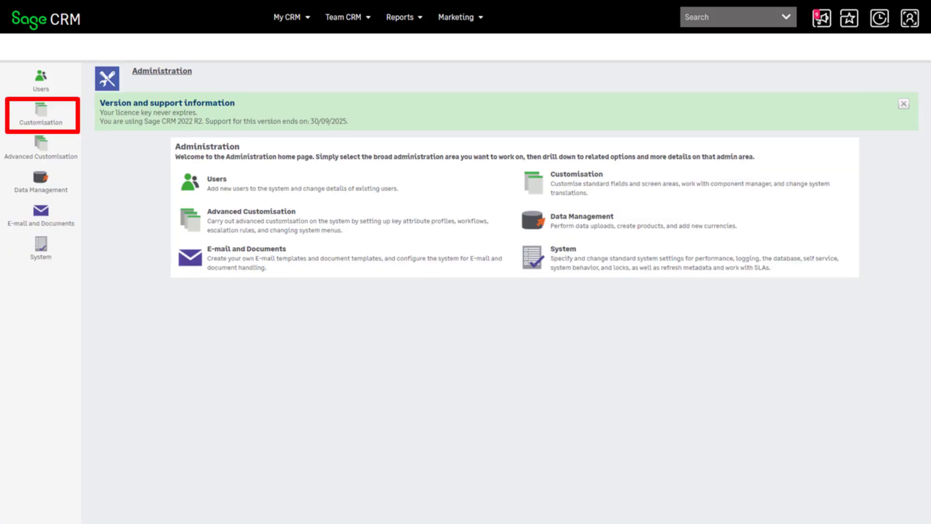
pyautogui.click(40, 121)
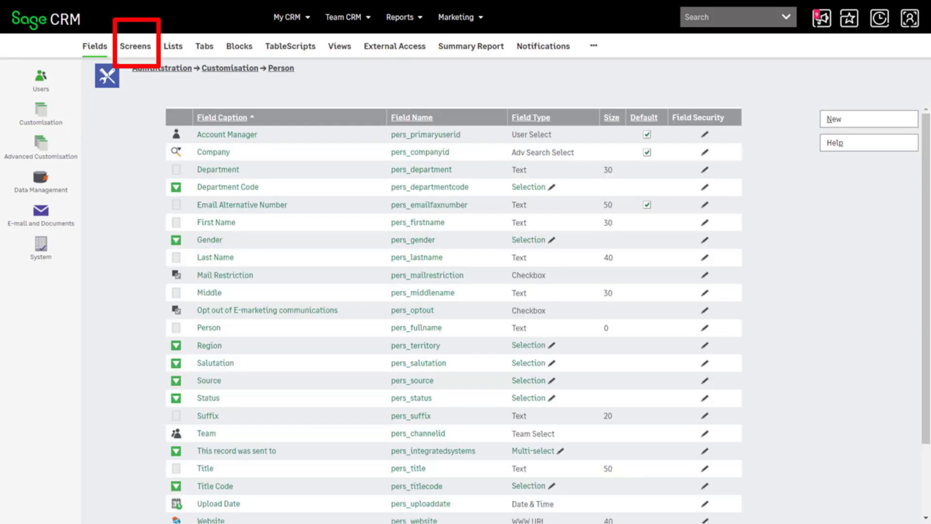
pyautogui.click(135, 46)
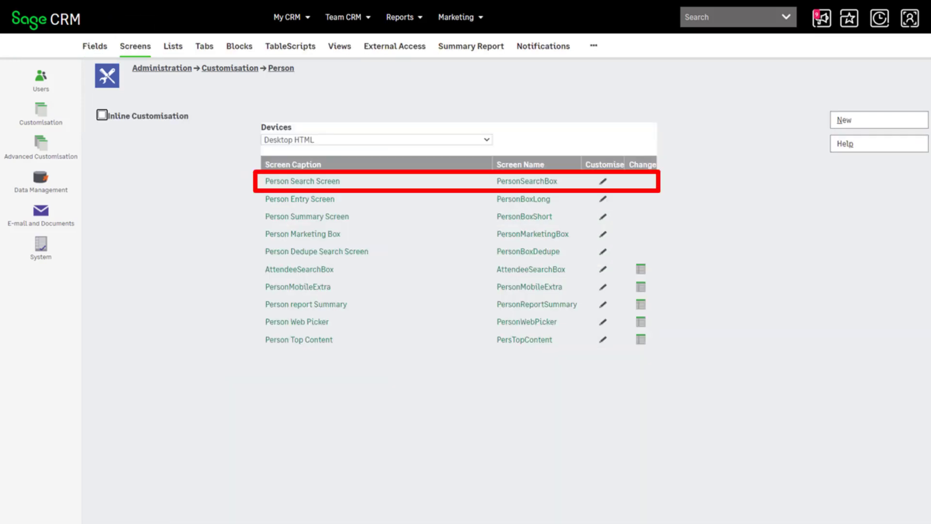
pyautogui.click(302, 181)
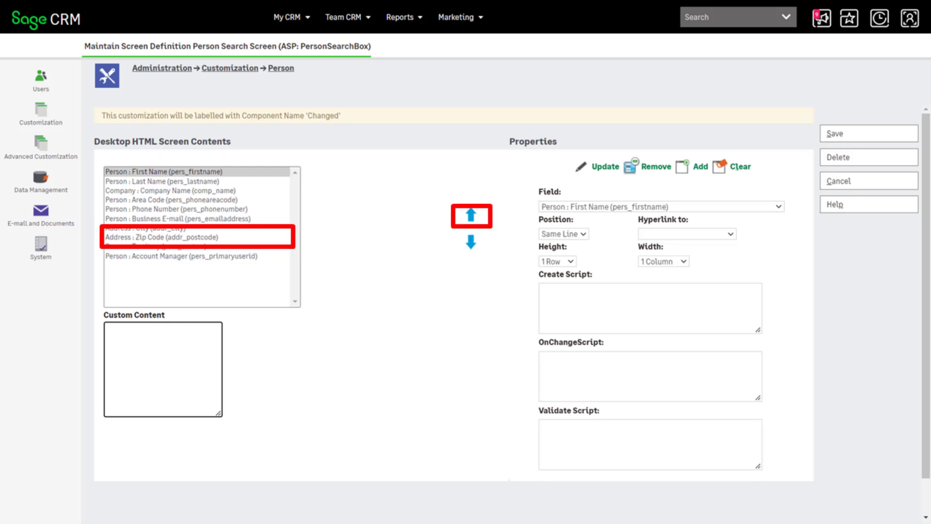
# Step: Move Zip Code up to sit after Last Name and save the layout
pyautogui.click(471, 214)
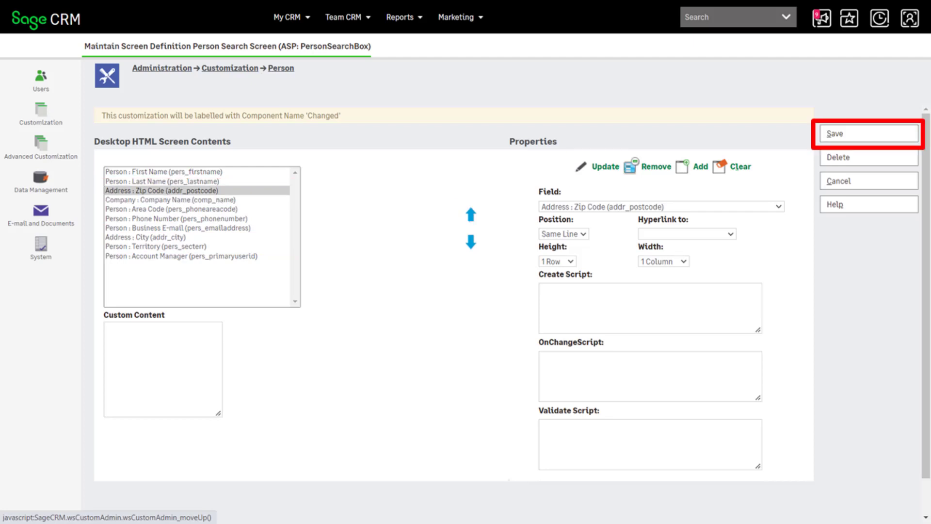
pyautogui.click(868, 133)
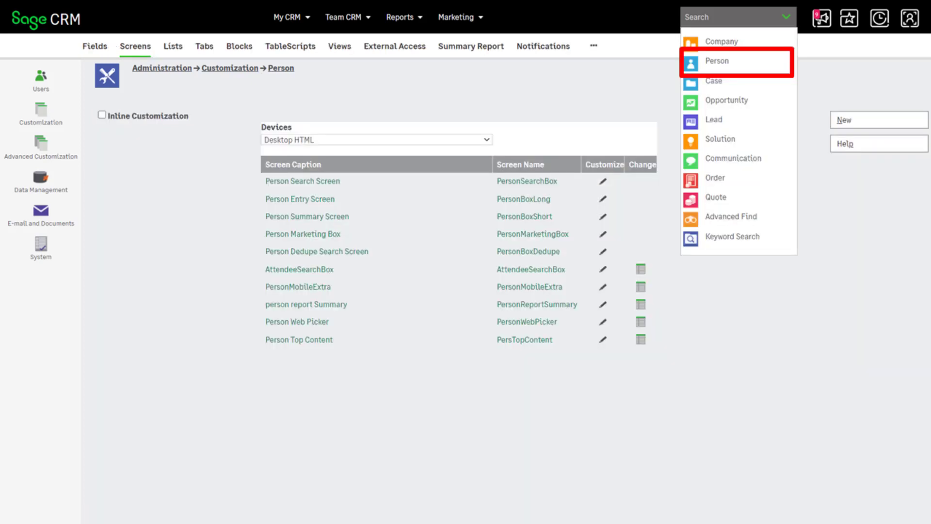
pyautogui.click(718, 60)
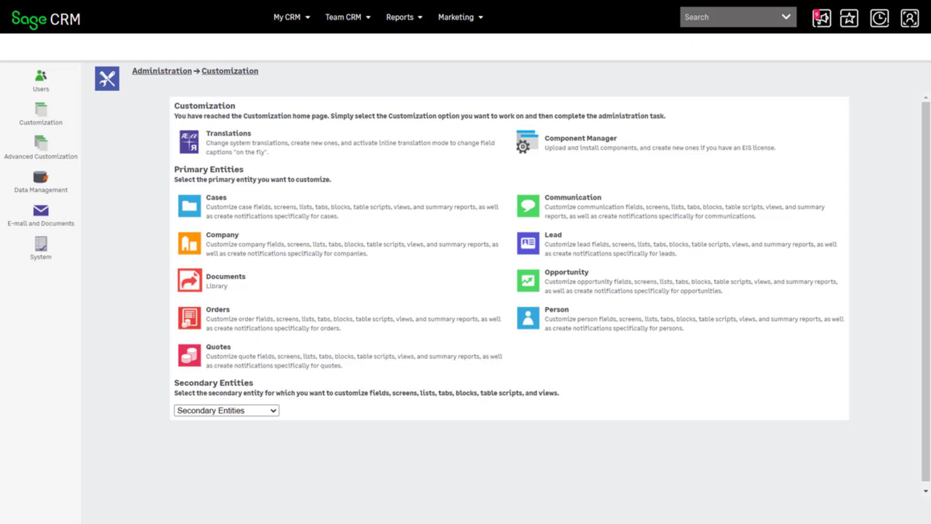
# Step: Open field security for Opportunity's Assigned To field
pyautogui.click(566, 271)
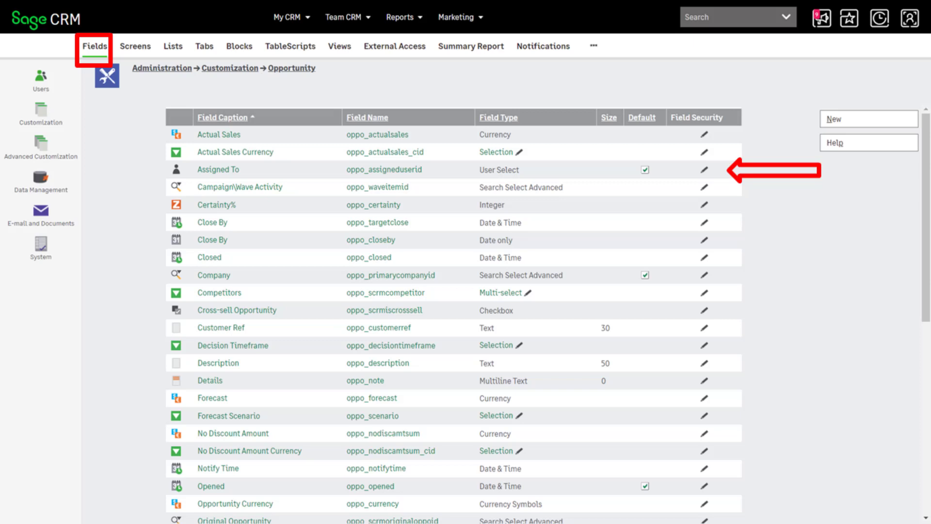
pyautogui.click(704, 170)
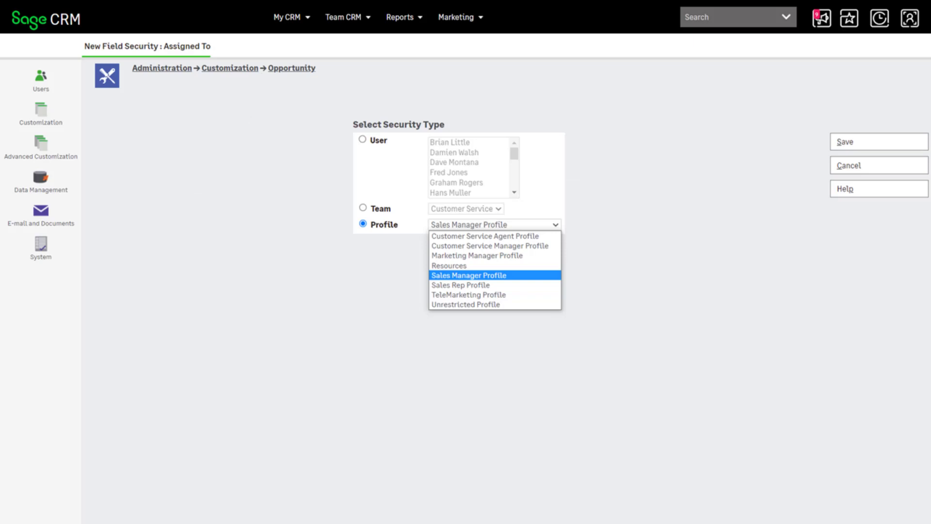
# Step: Save a Sales Manager Profile rule for Assigned To and make it required
pyautogui.click(468, 275)
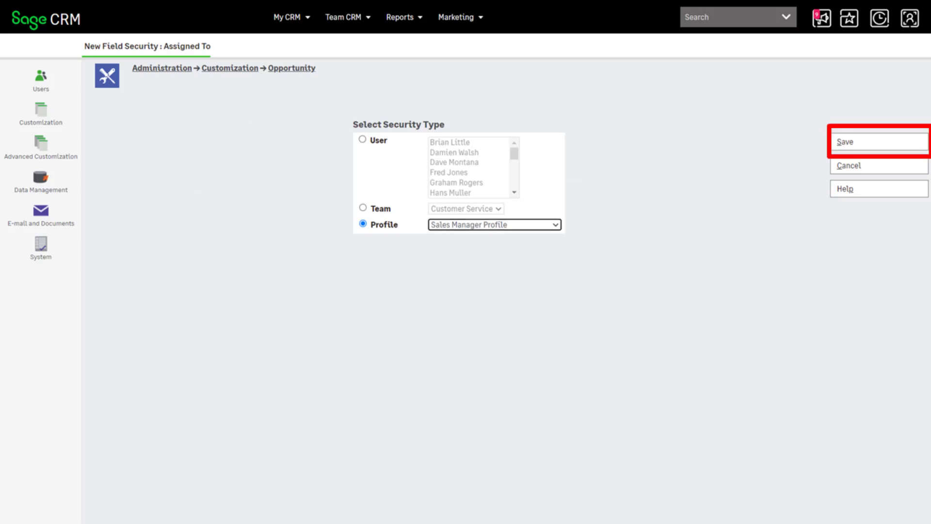
pyautogui.click(878, 141)
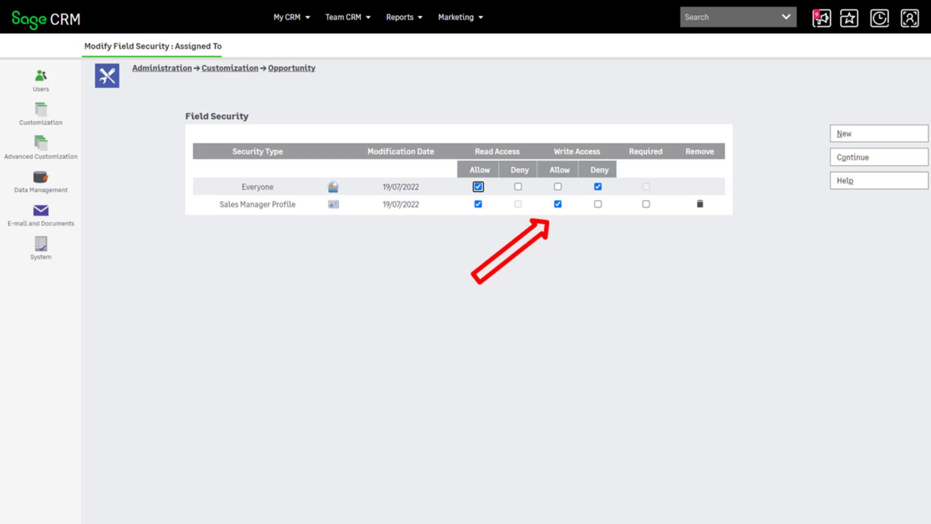
pyautogui.click(645, 204)
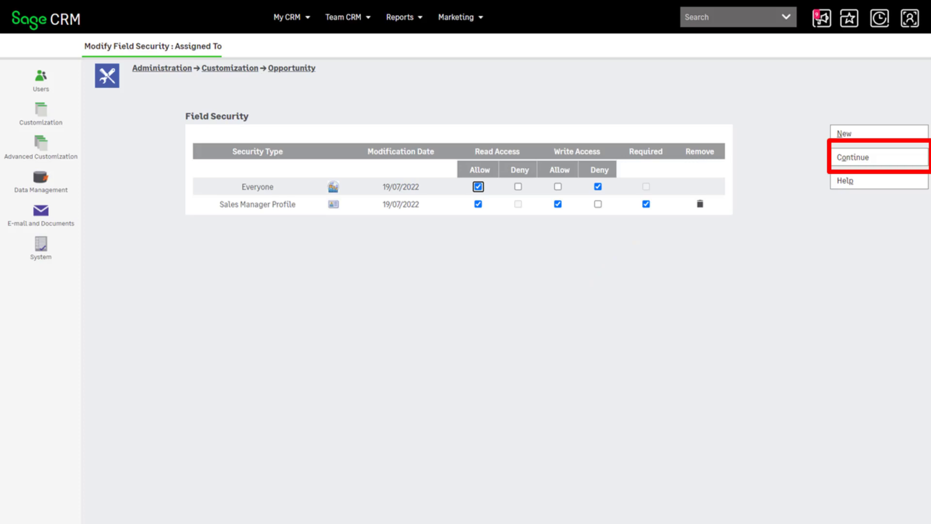
pyautogui.click(877, 156)
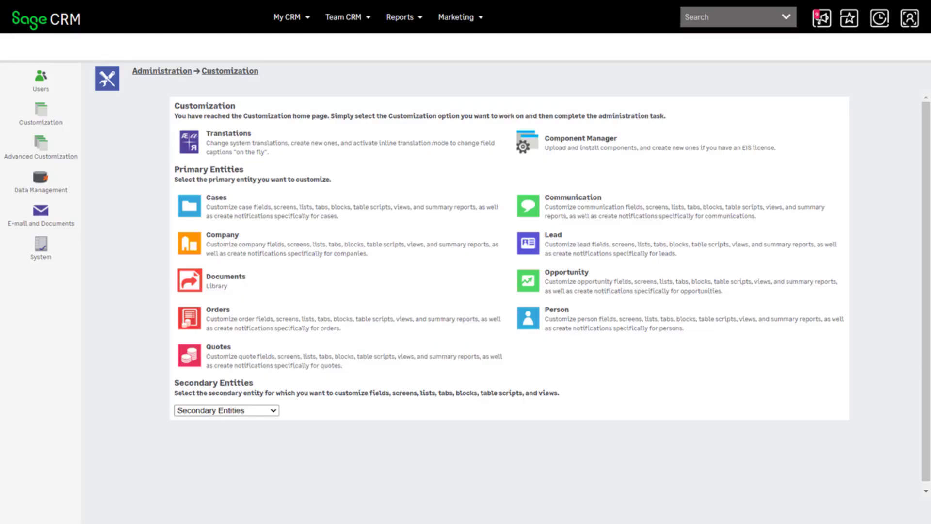
# Step: Create Company field comp_loyalty 'Loyalty Rating' as a selection with a new lookup
pyautogui.click(223, 243)
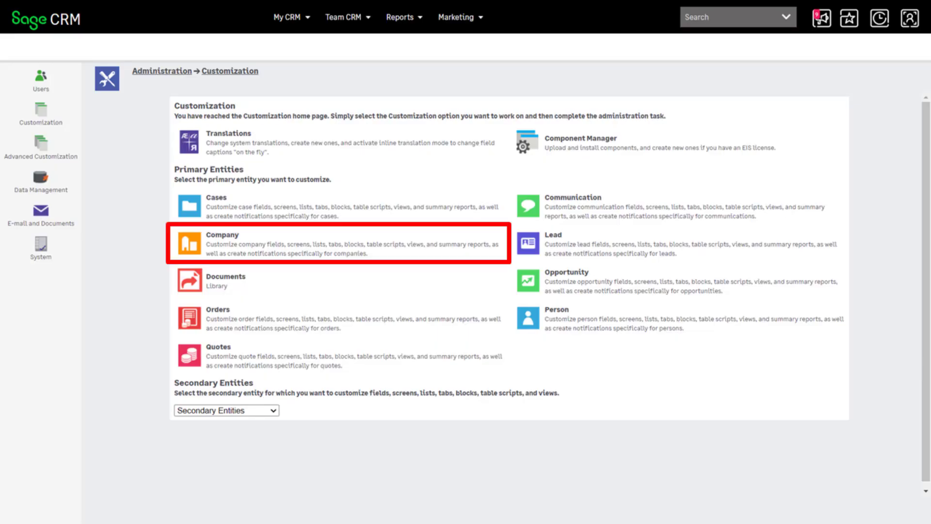
pyautogui.click(221, 242)
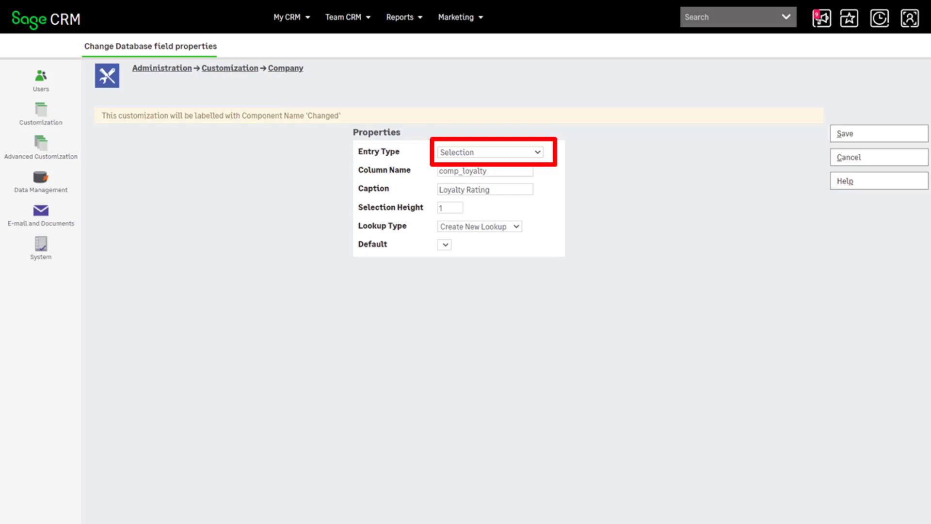
pyautogui.click(484, 171)
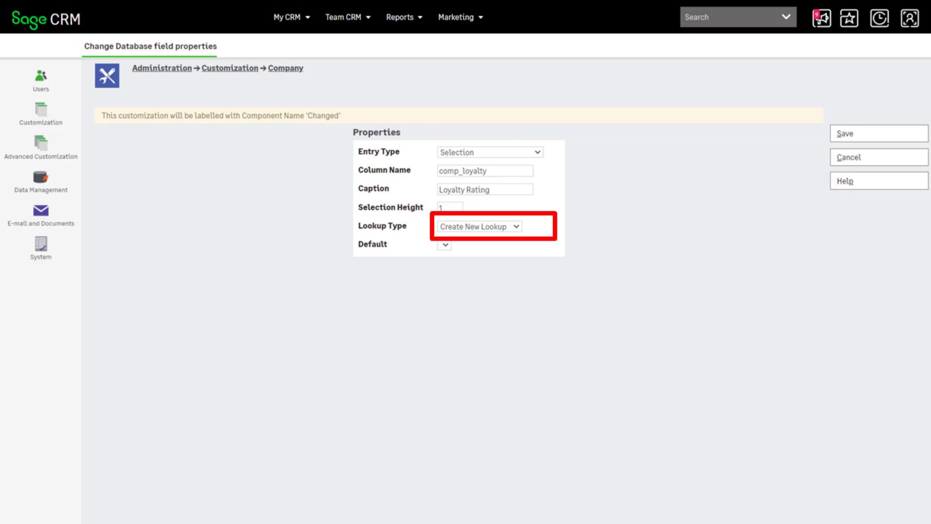
pyautogui.click(482, 226)
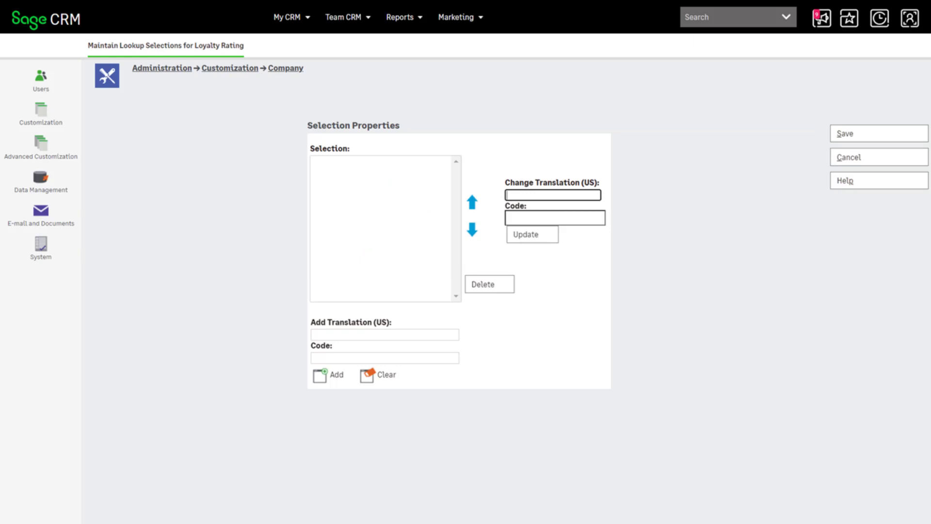
# Step: Add 'High' as a Loyalty Rating choice with matching code
pyautogui.write('High')
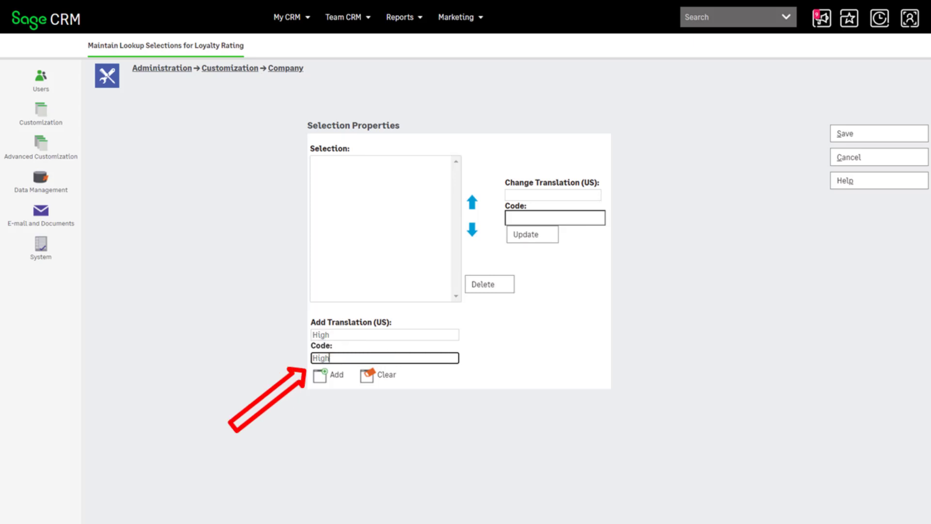
pyautogui.click(328, 375)
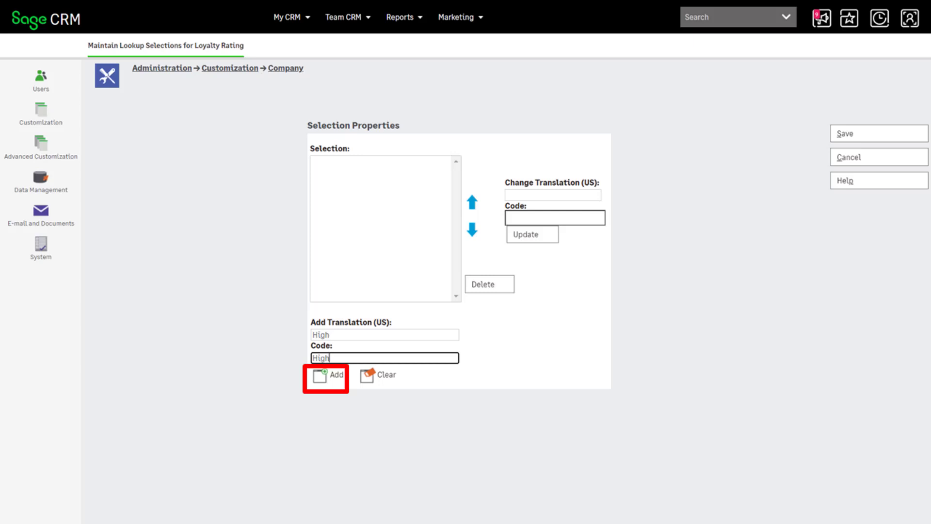
pyautogui.click(326, 375)
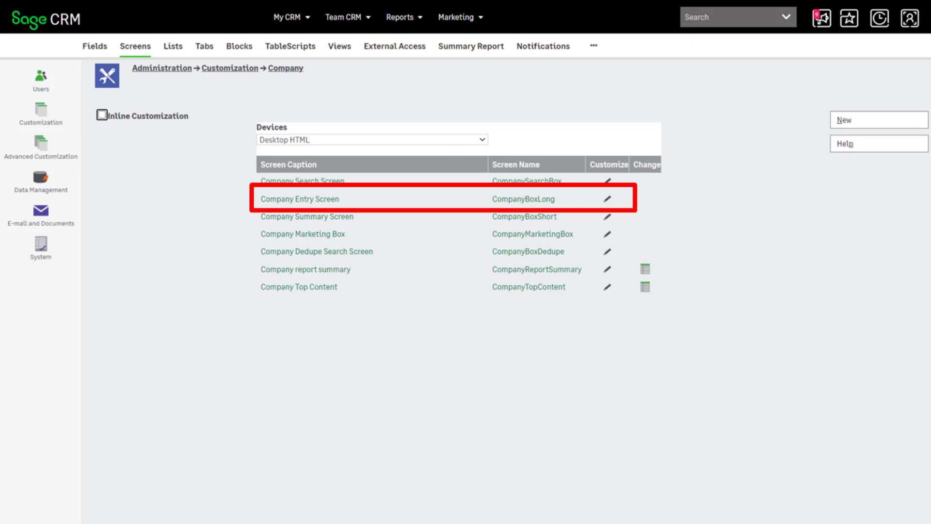
# Step: Add Company : Loyalty Rating to the end of the Company Entry Screen
pyautogui.click(301, 199)
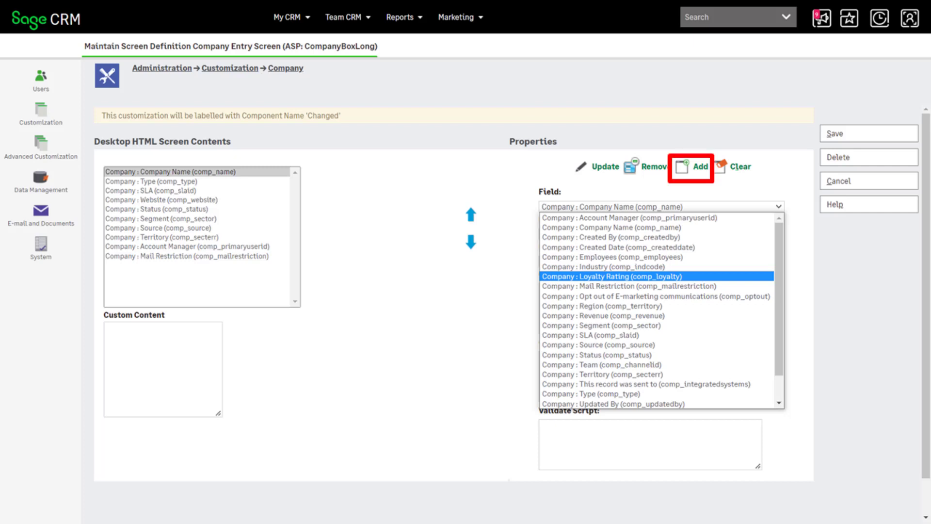
pyautogui.click(691, 166)
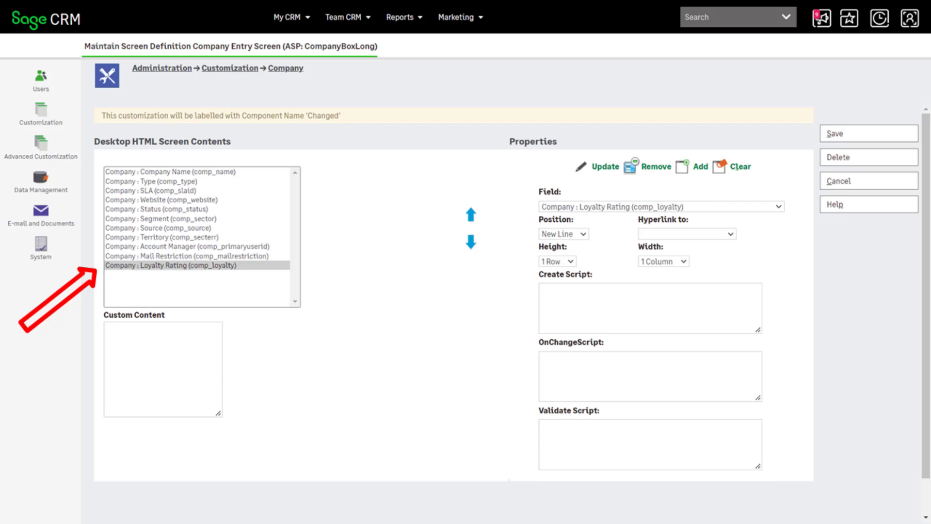